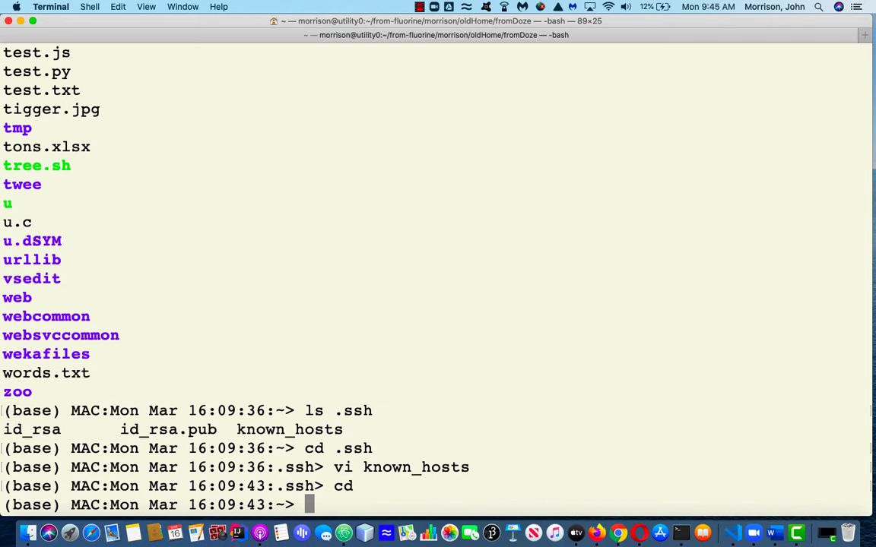
- Clear the Terminal screen with the 'c' alias, leaving a fresh prompt
type("c")
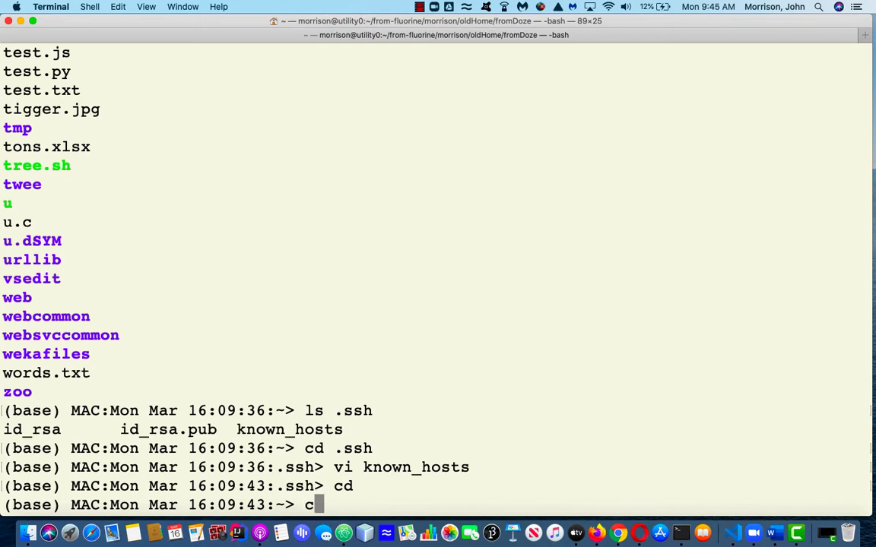
key("Enter")
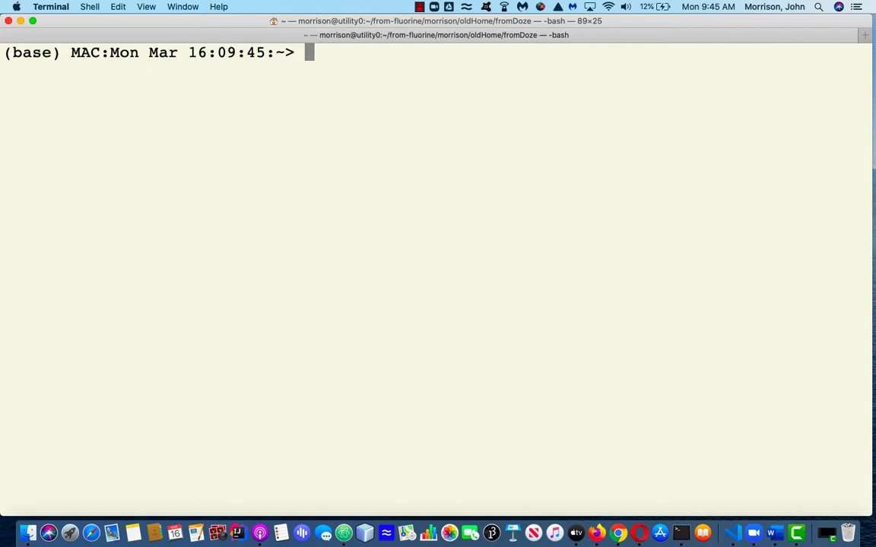
type("ss")
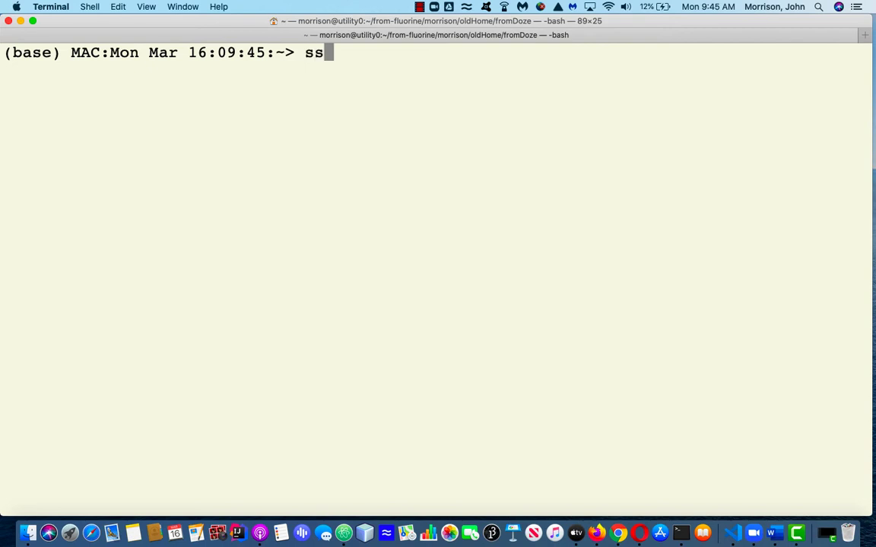
type("h")
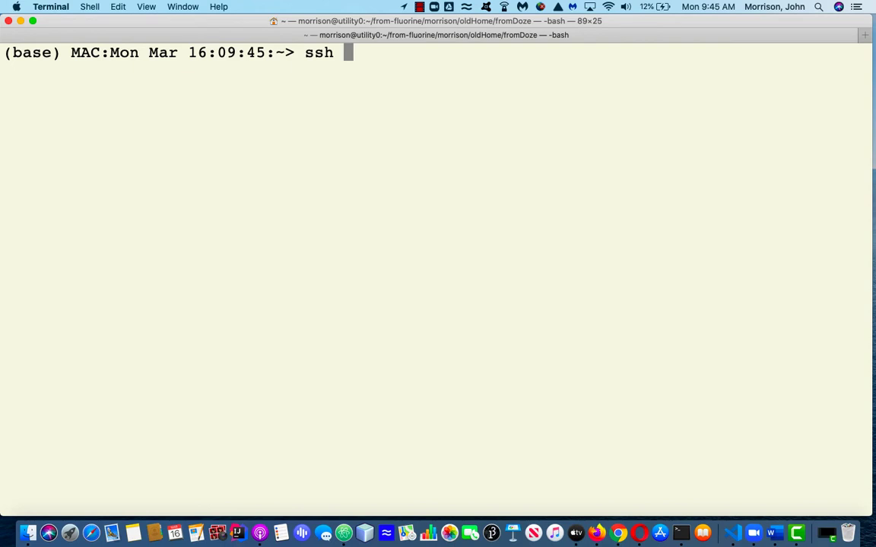
type("fake")
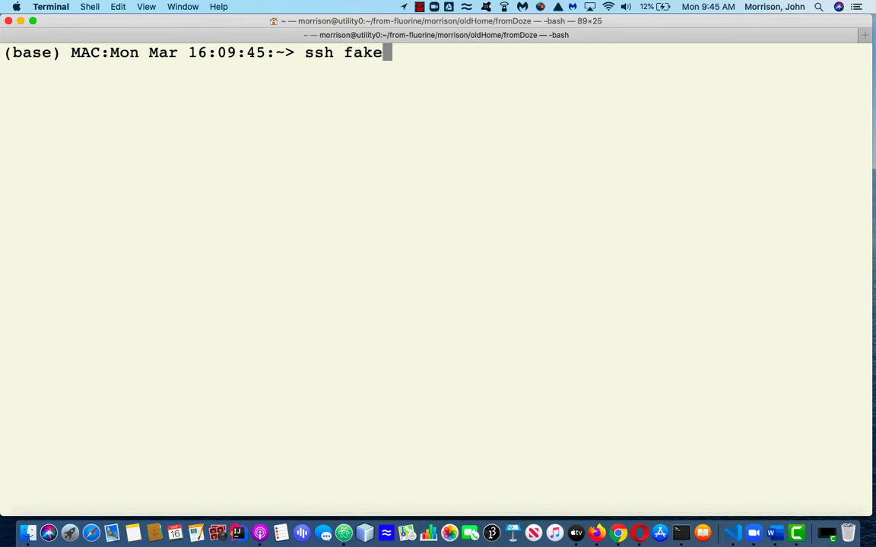
type("20z")
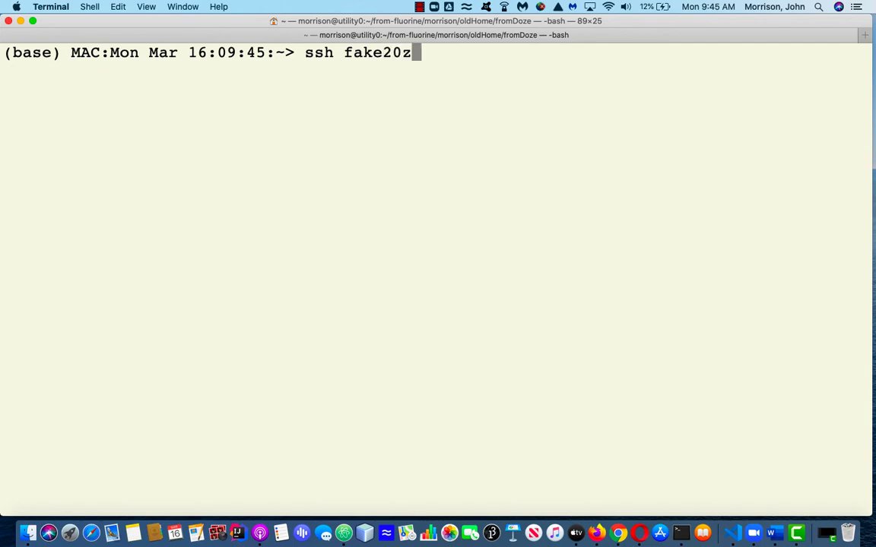
type("@")
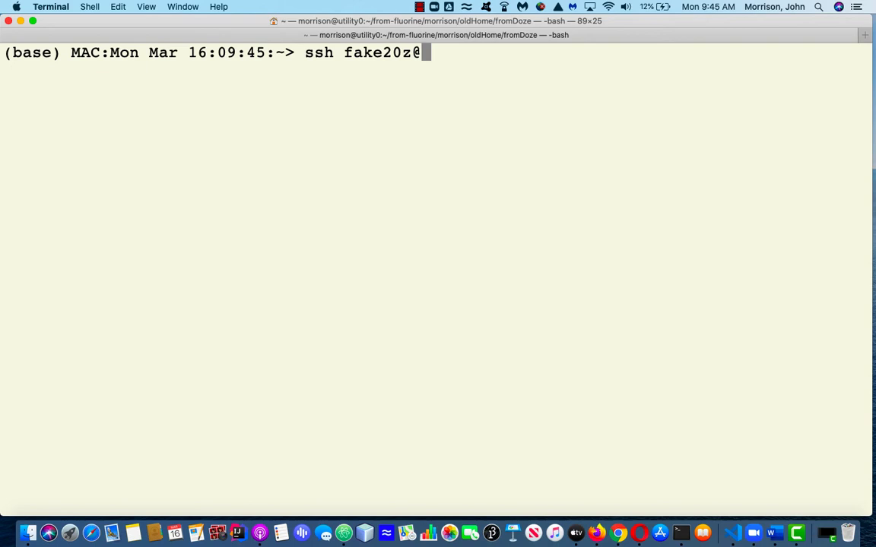
type("c")
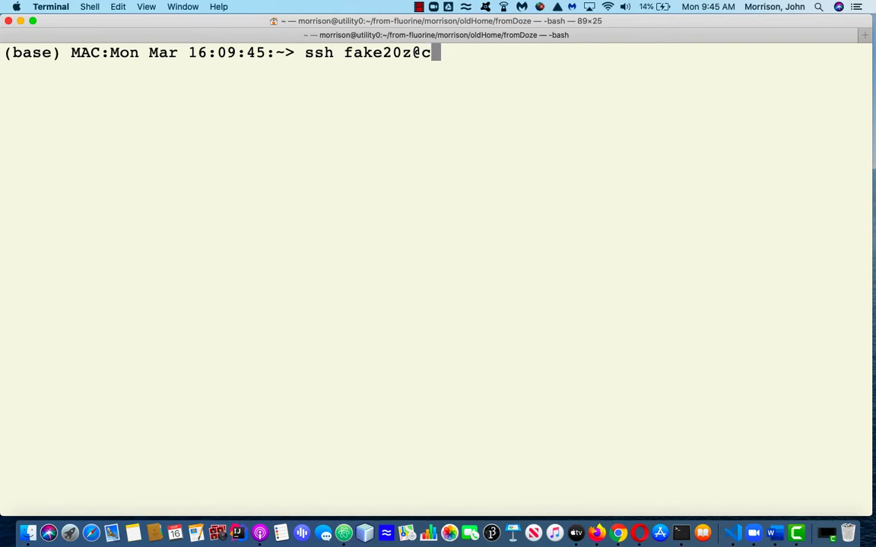
type("s.ncssm")
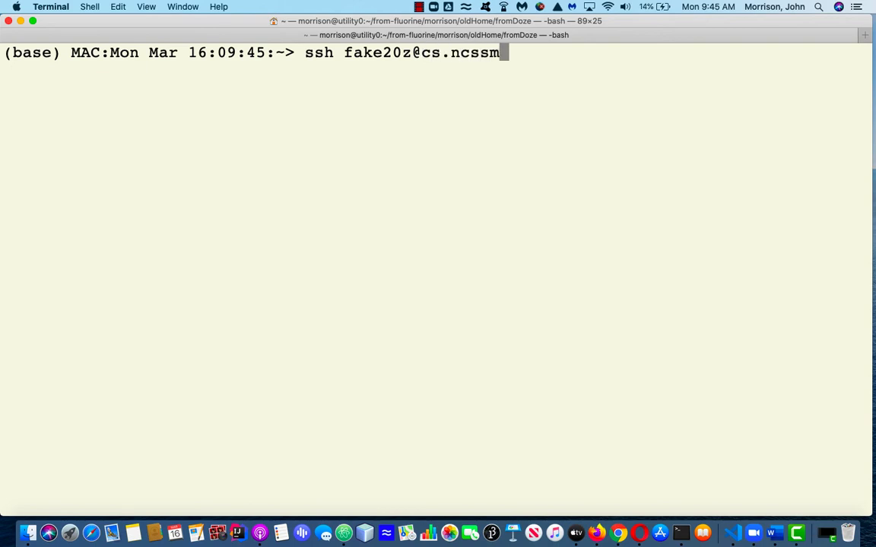
type(".edu")
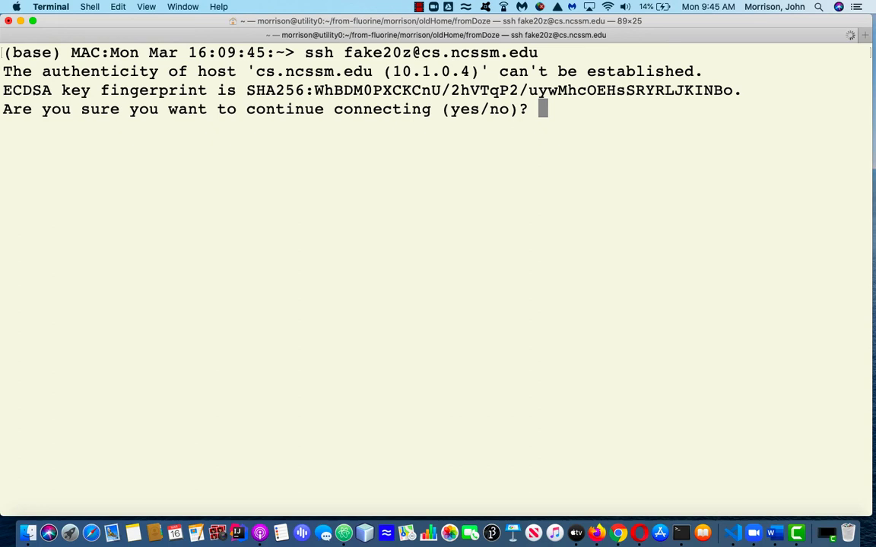
- Accept the cs.ncssm.edu host key with 'yes', log in, then exit the remote session
type("yes")
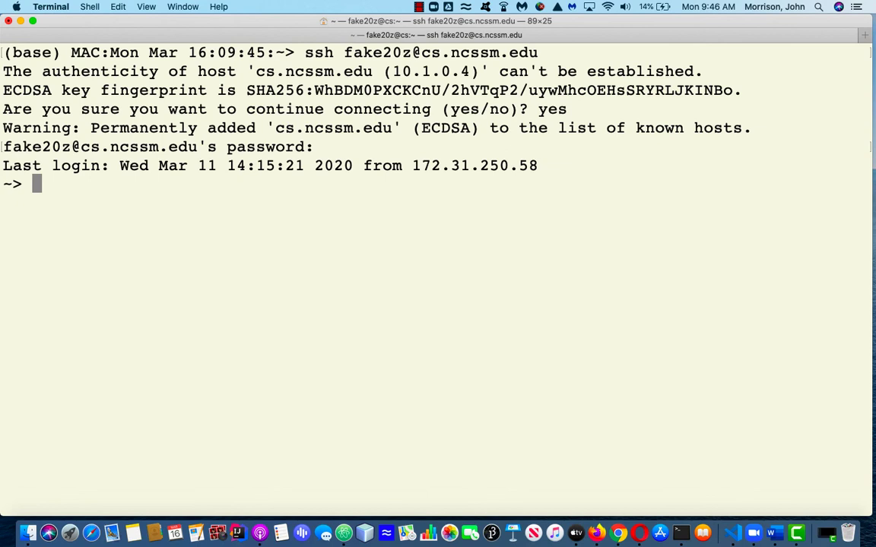
type("exit")
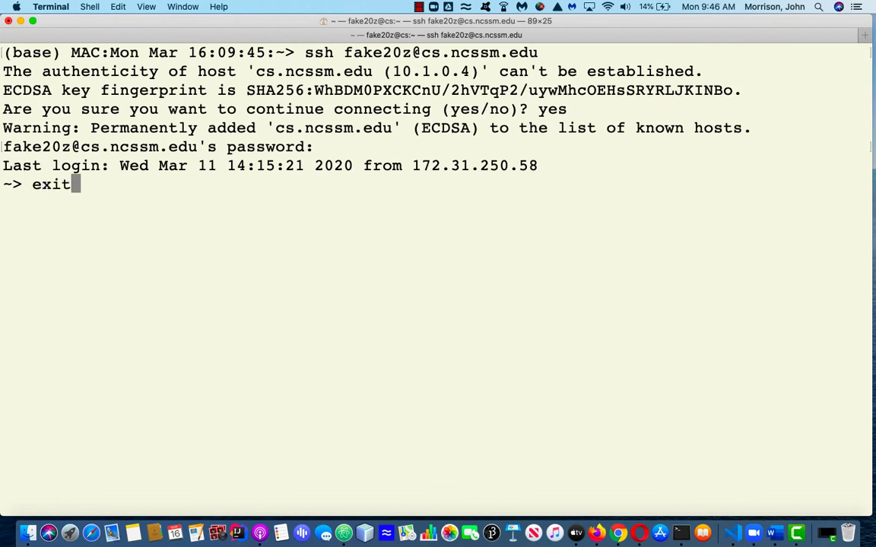
key("Return")
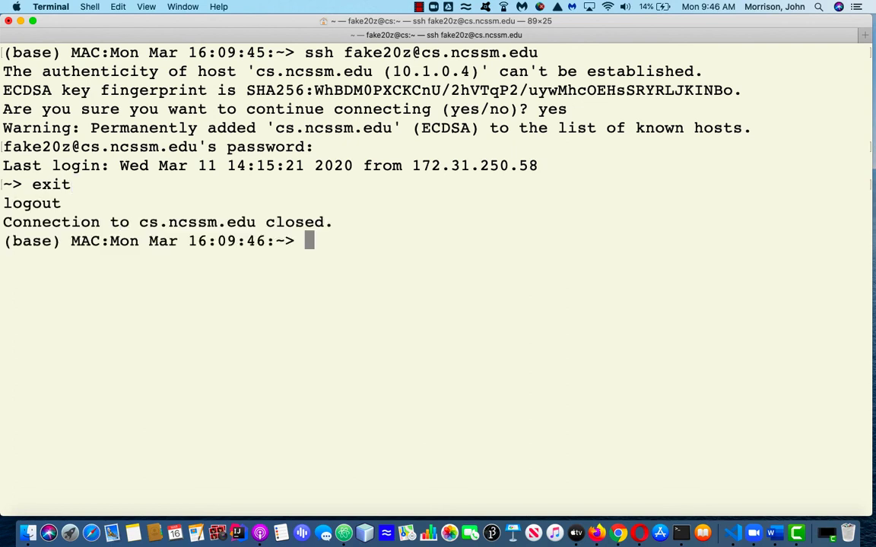